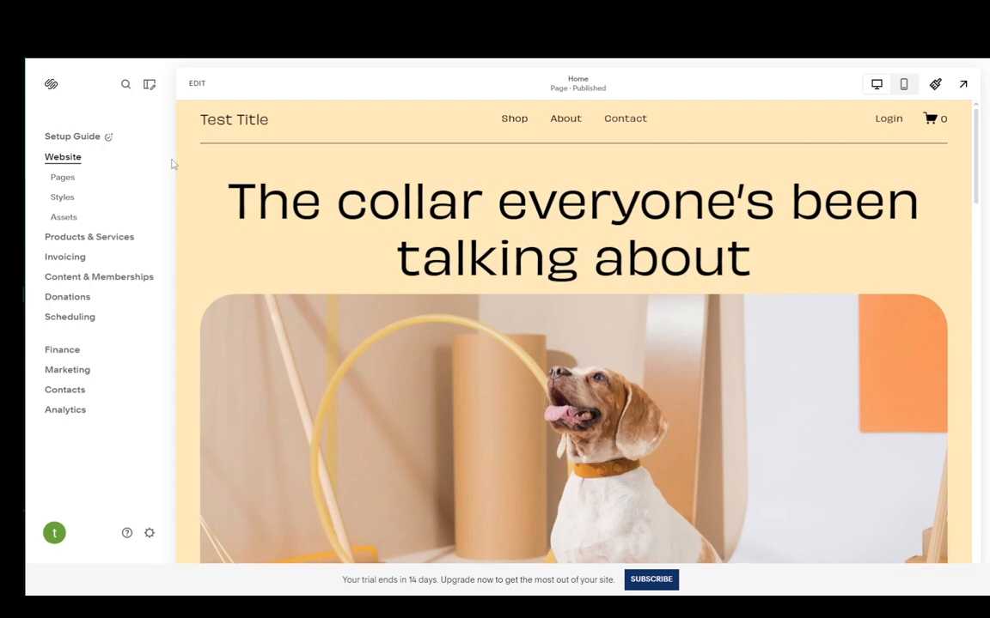
mouse_move(102, 333)
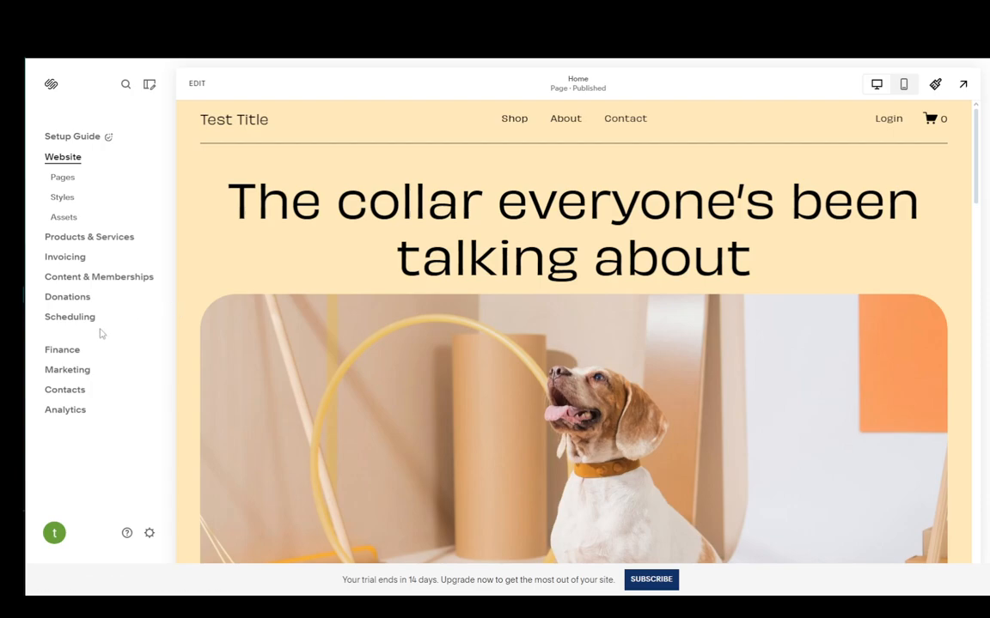
mouse_move(124, 441)
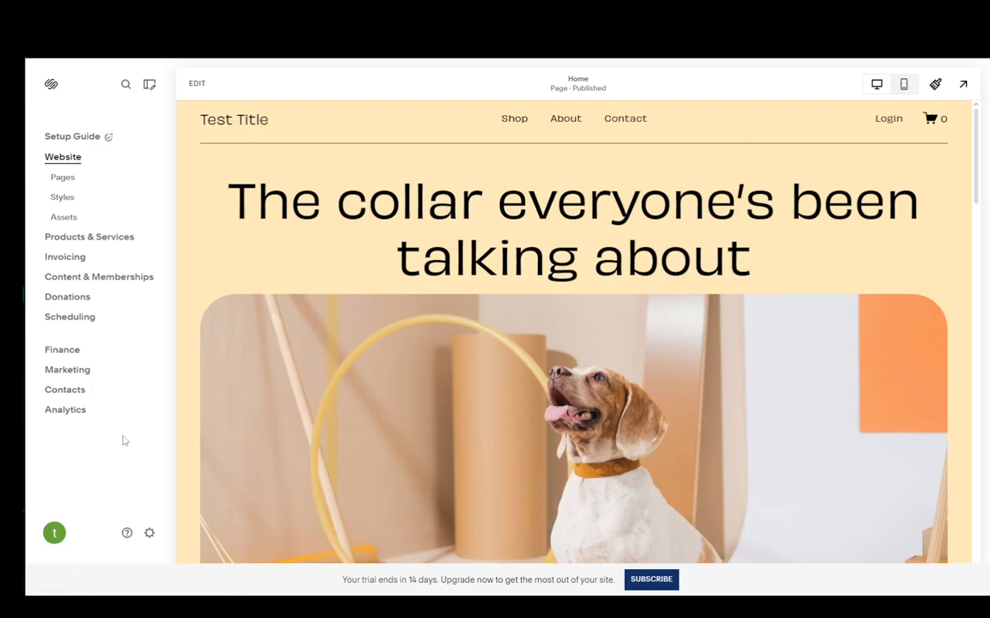
mouse_move(150, 534)
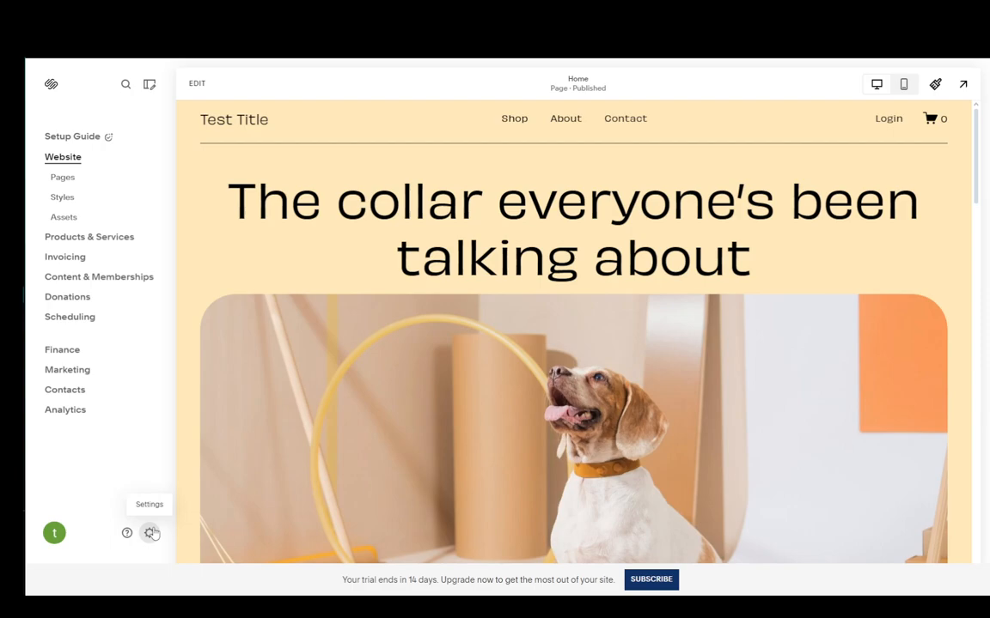
mouse_move(203, 282)
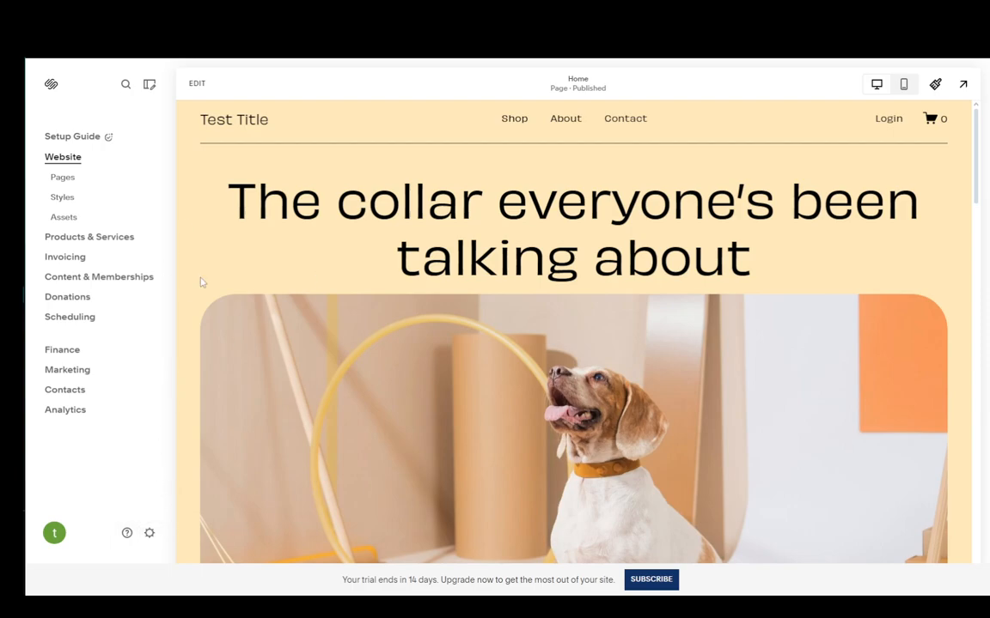
mouse_move(149, 534)
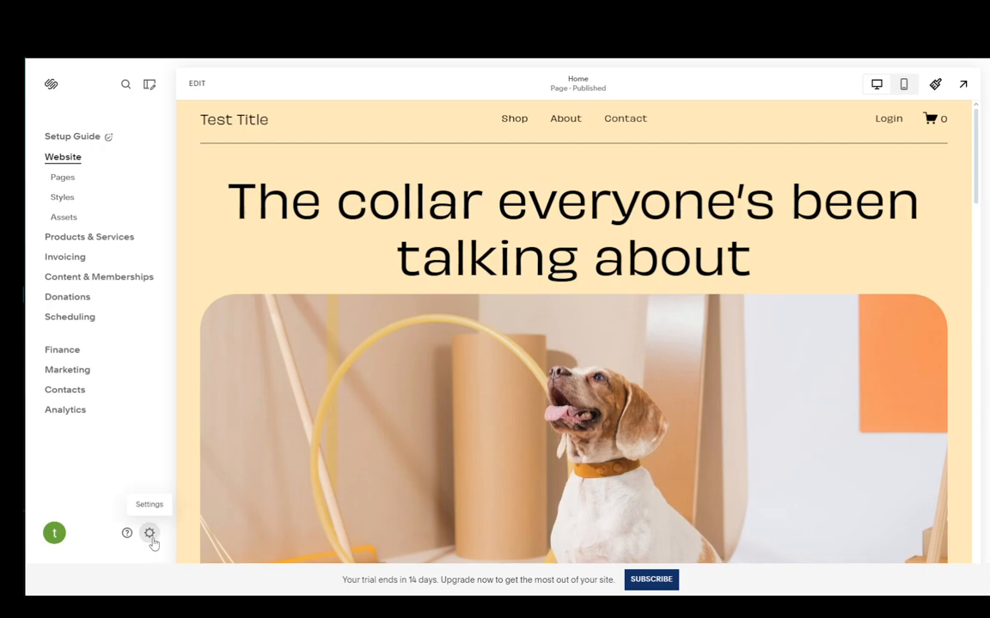
Step: Go to Settings and open the Permissions & Ownership page for the site
left_click(150, 533)
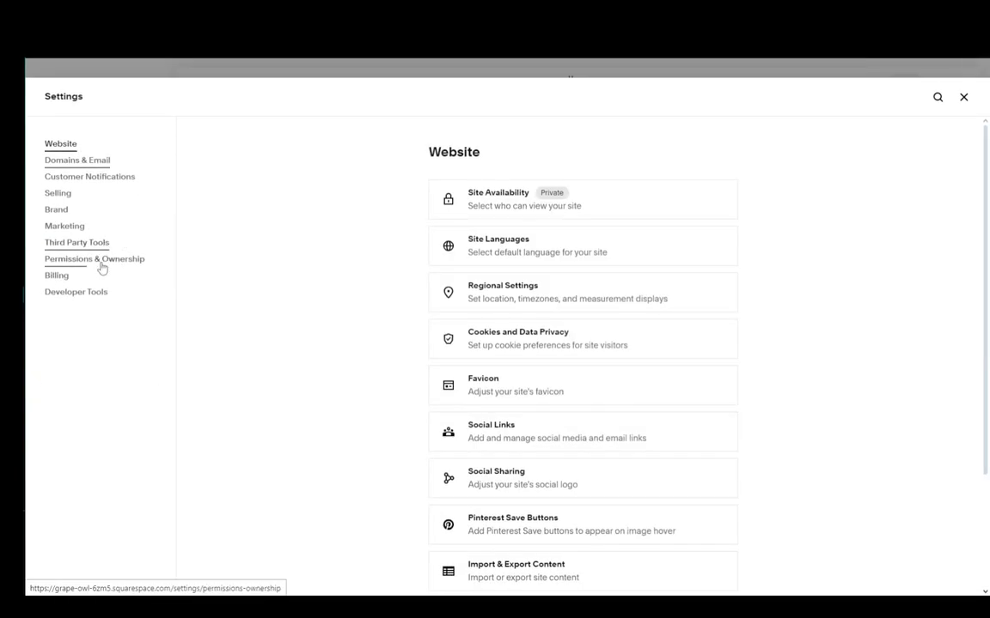
left_click(94, 258)
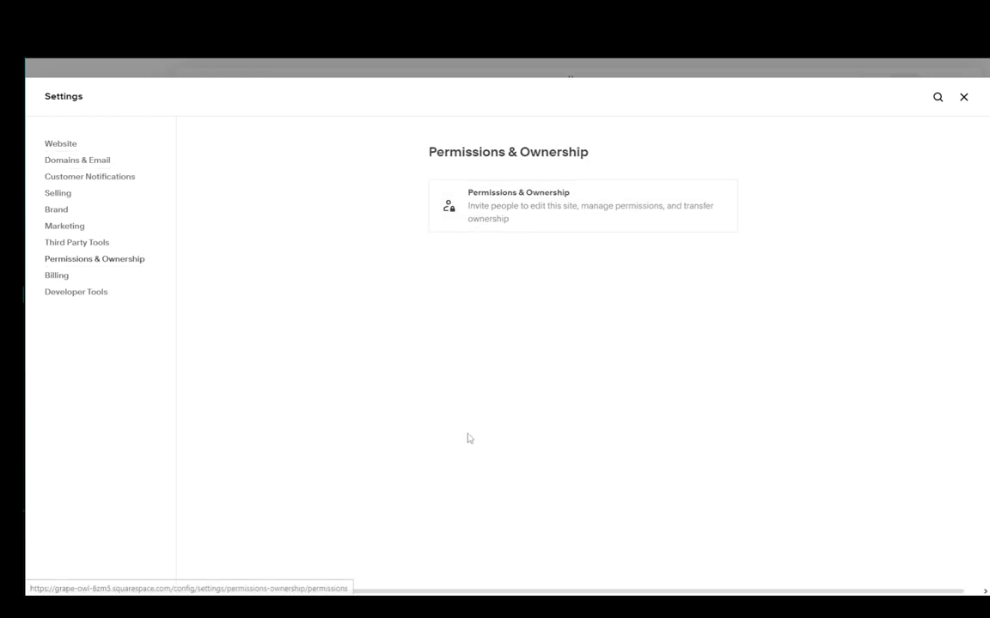
left_click(582, 205)
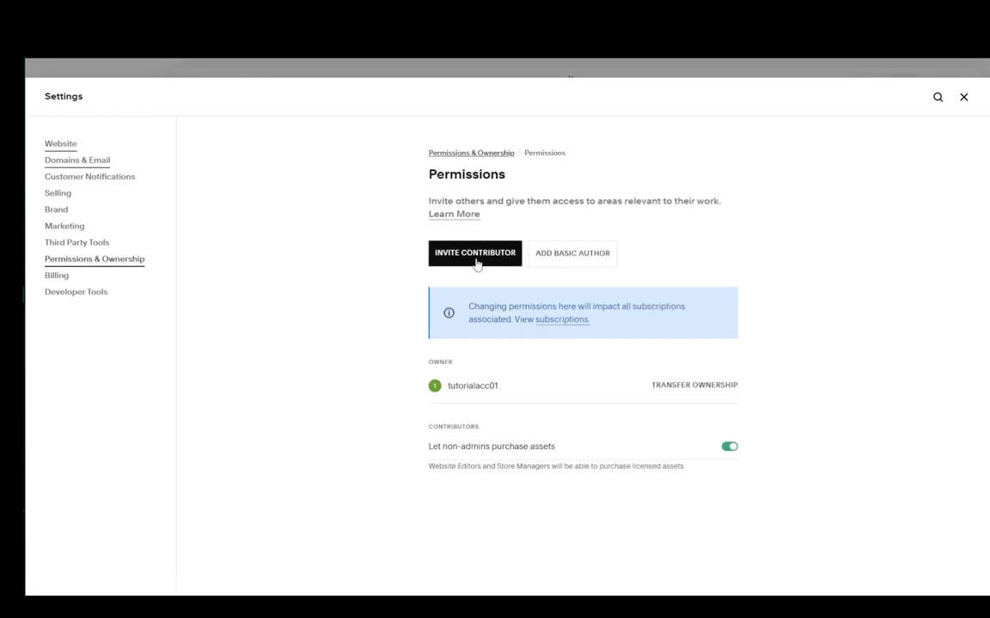
Step: Start a contributor invitation and switch on the Administrator role
left_click(475, 252)
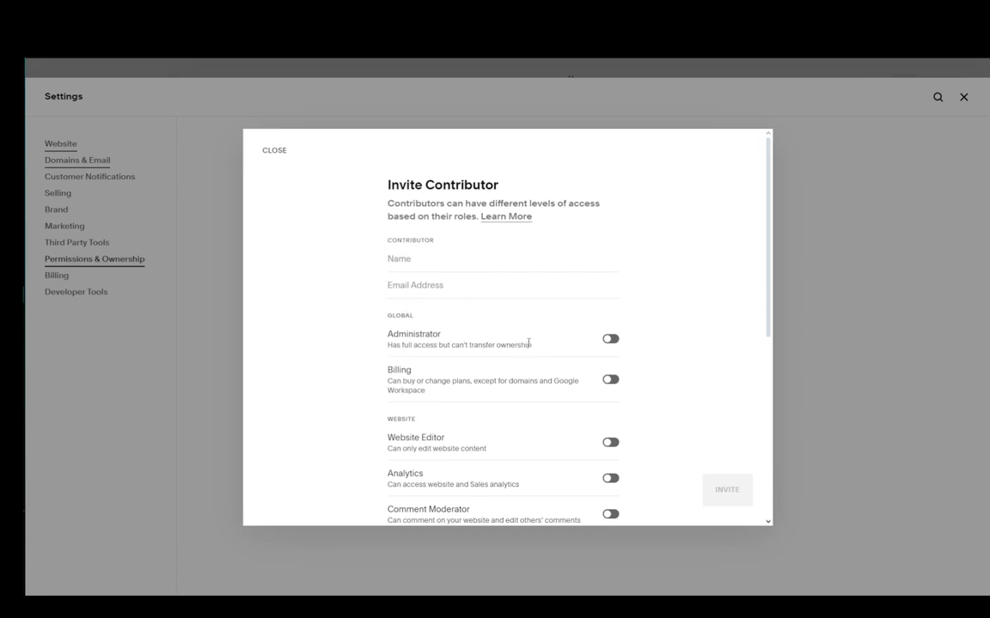
left_click(610, 339)
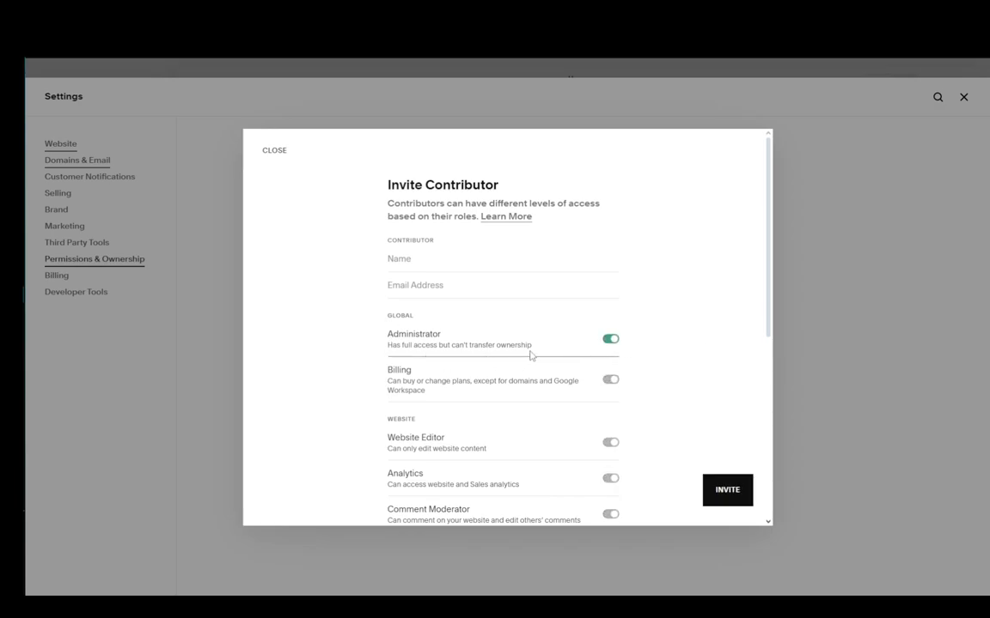
mouse_move(351, 311)
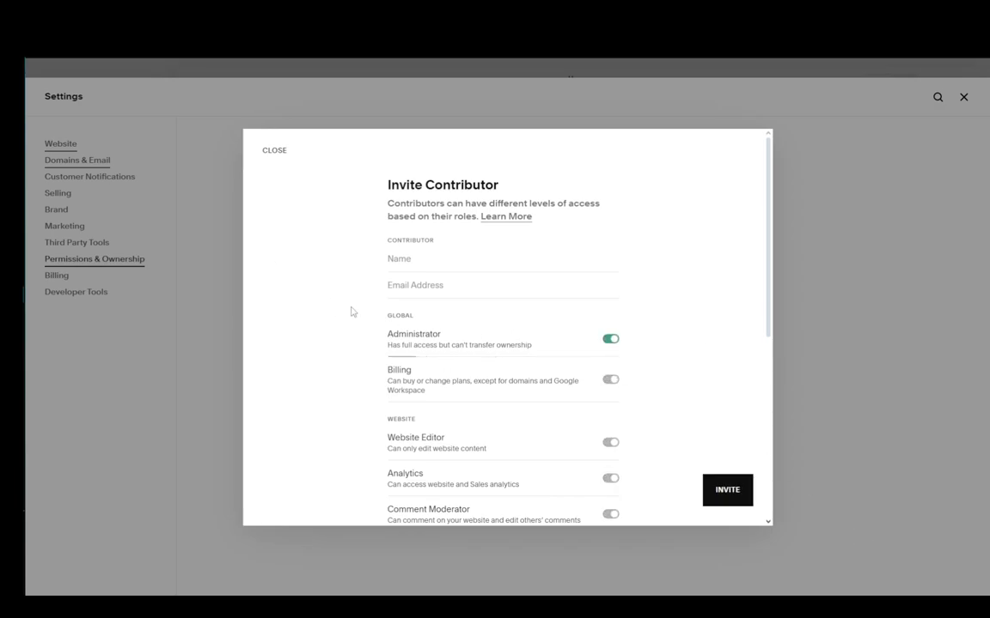
Step: Close the unsent invitation and start Transfer Ownership, bringing up login verification
left_click(274, 150)
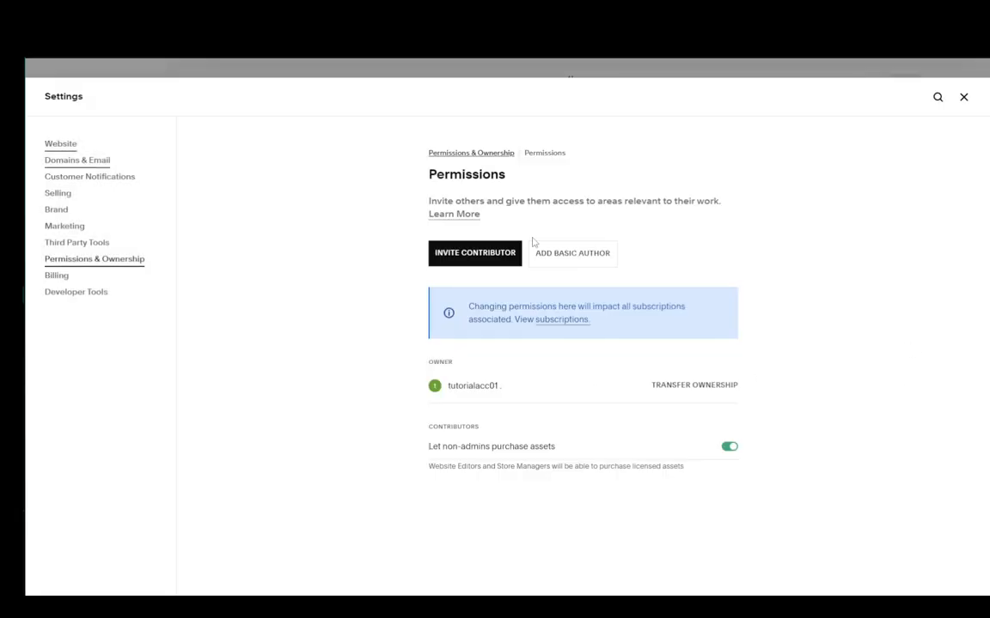
mouse_move(456, 404)
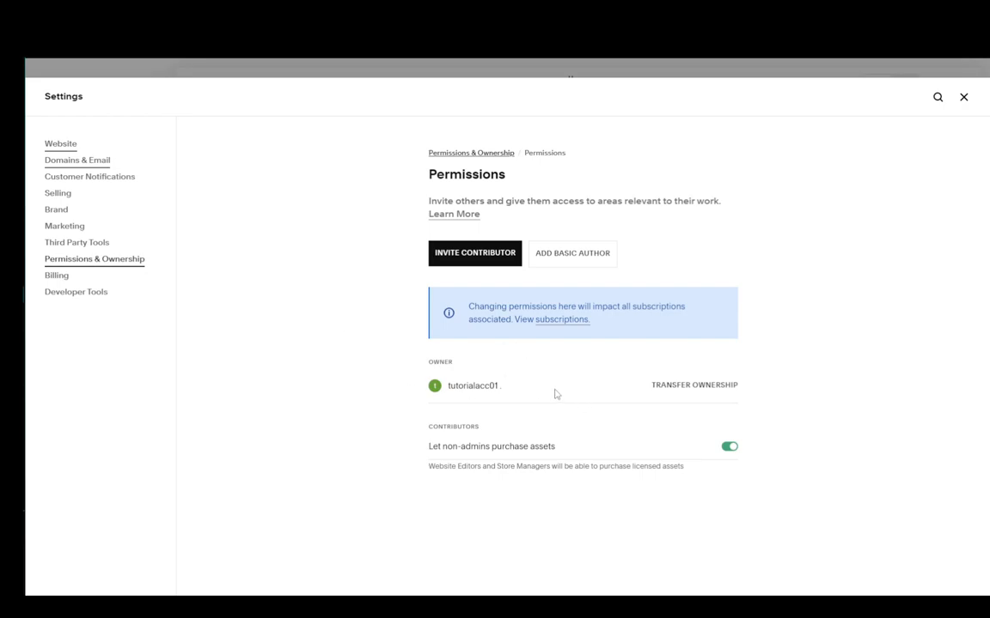
mouse_move(377, 391)
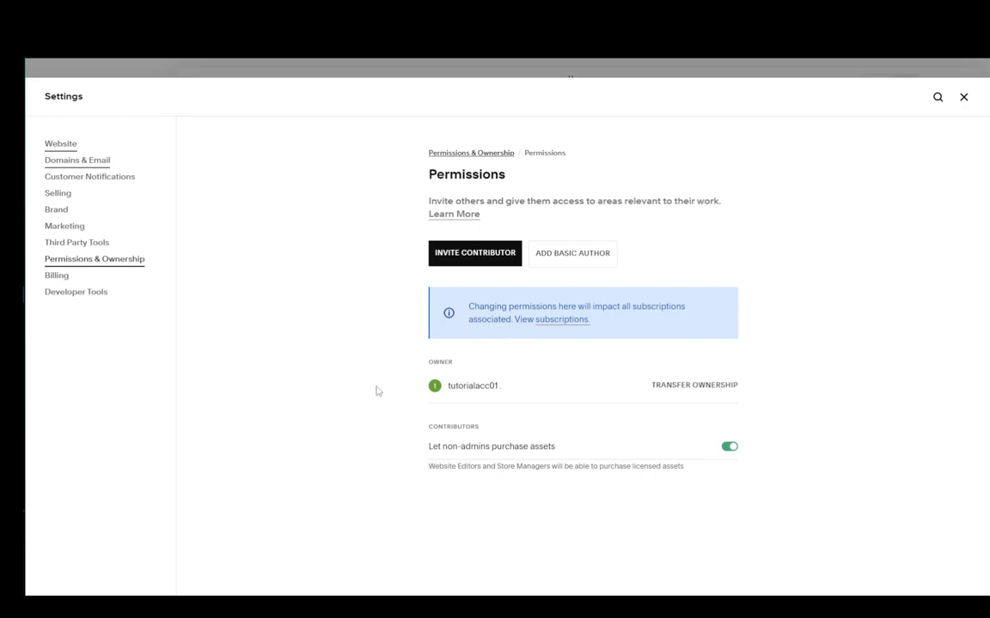
double_click(440, 362)
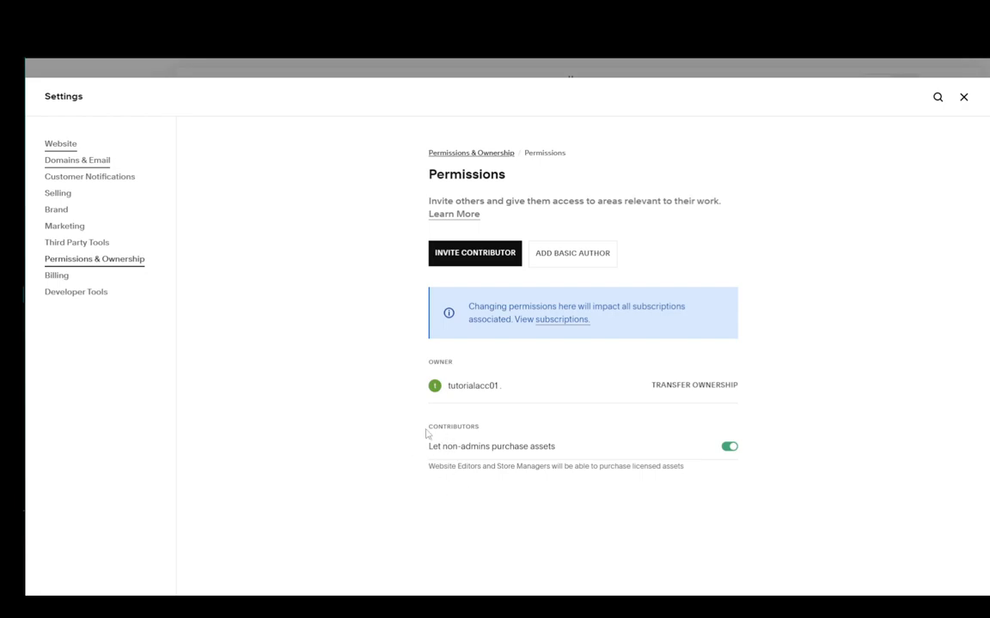
mouse_move(390, 426)
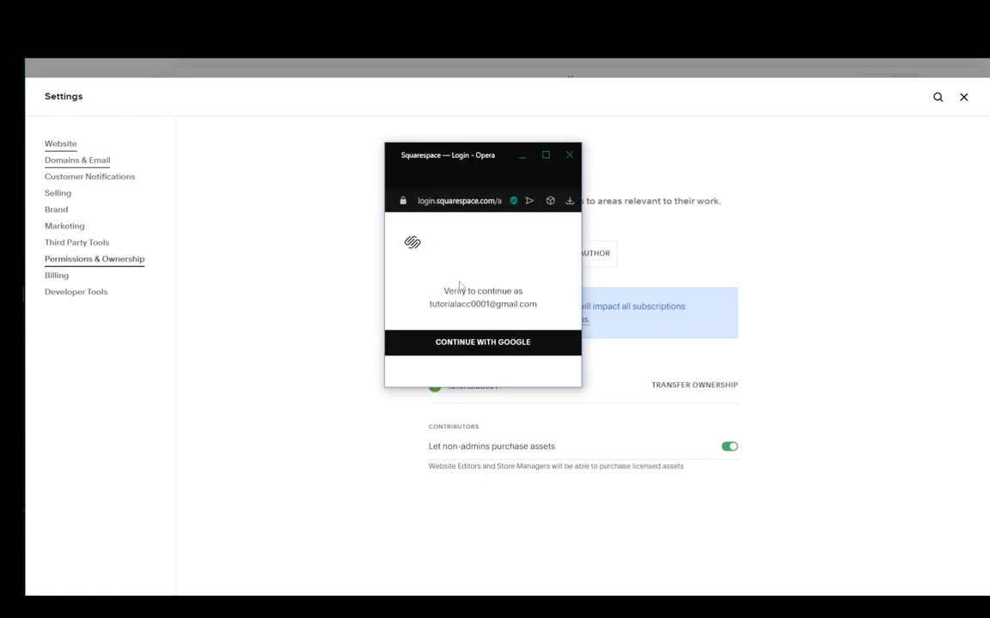
Step: Verify the account with Continue with Google to reach the Transfer Ownership dialog
left_click(482, 342)
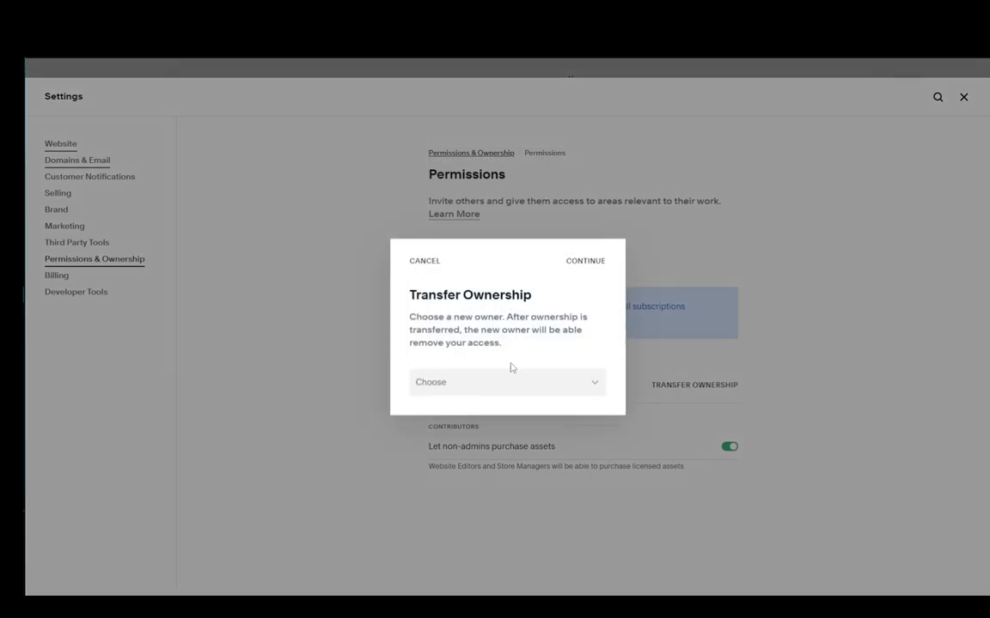
Step: Cancel the Transfer Ownership dialog, keeping the original owner
left_click(507, 381)
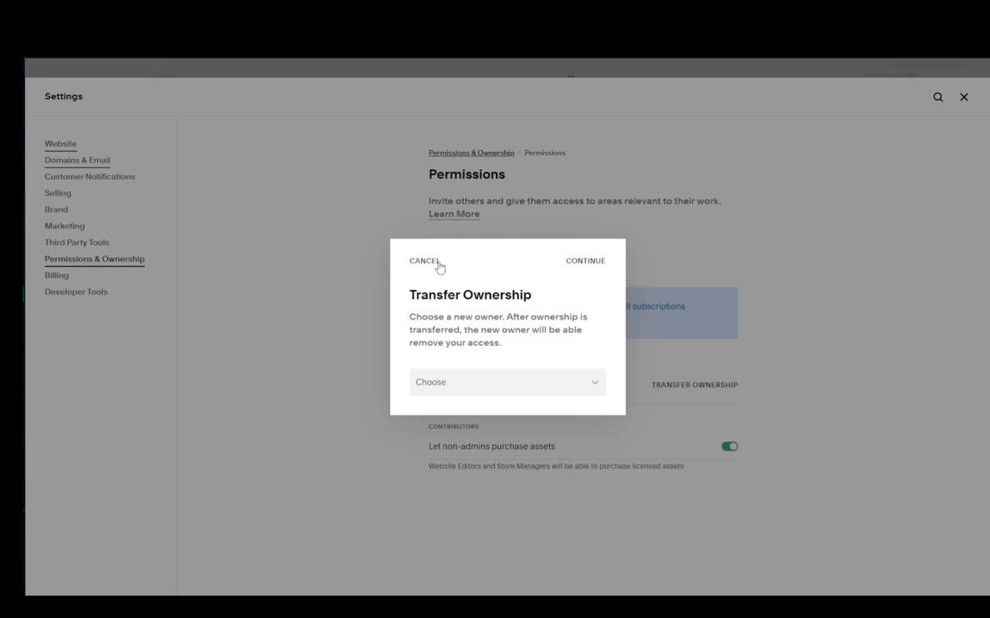
left_click(425, 260)
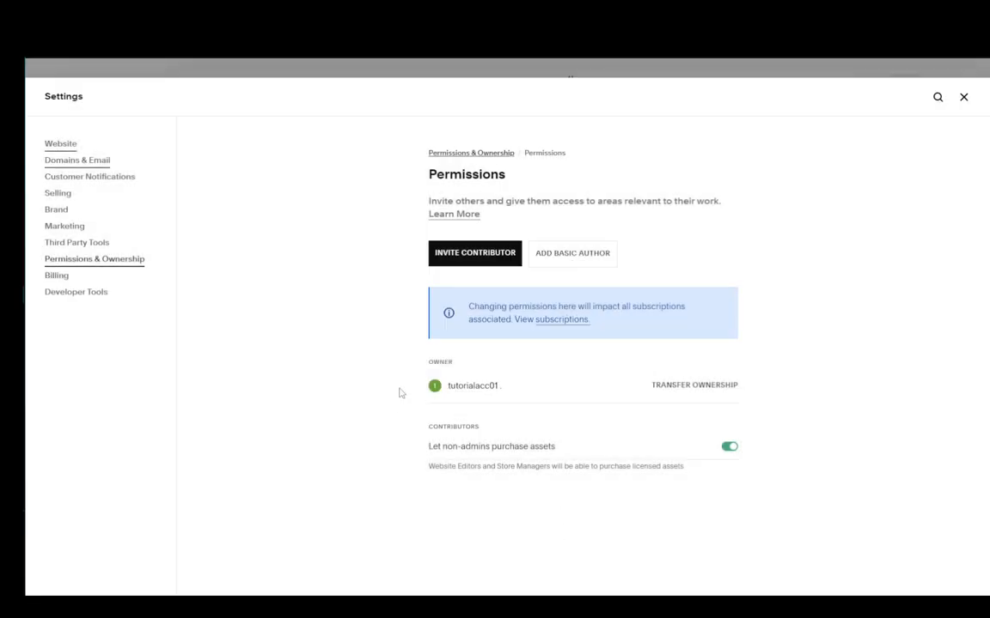